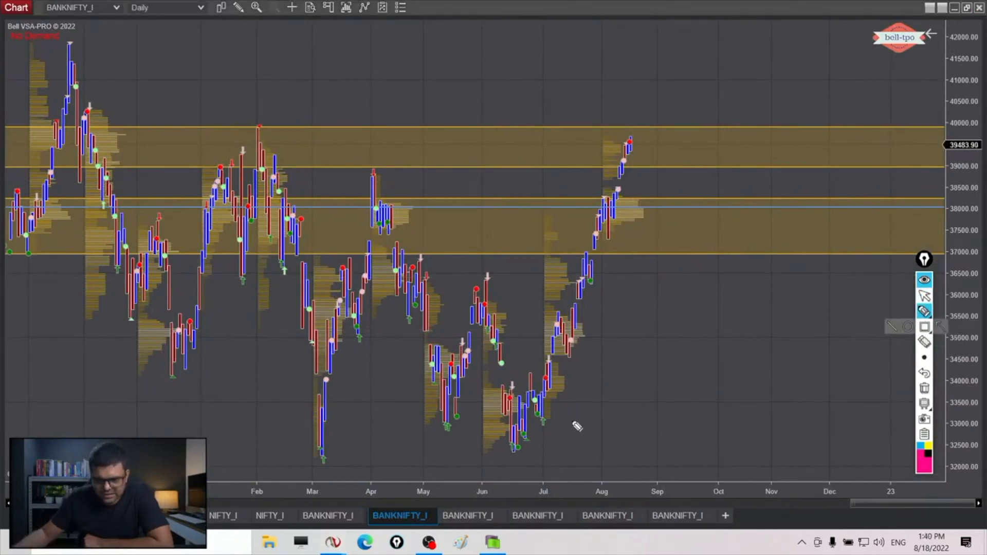
- Sketch a pink underline at the June low with an upward arrow and zigzag over the July–August rally
{"action": "left_click_drag", "start_coordinate": [570, 428], "coordinate": [607, 352]}
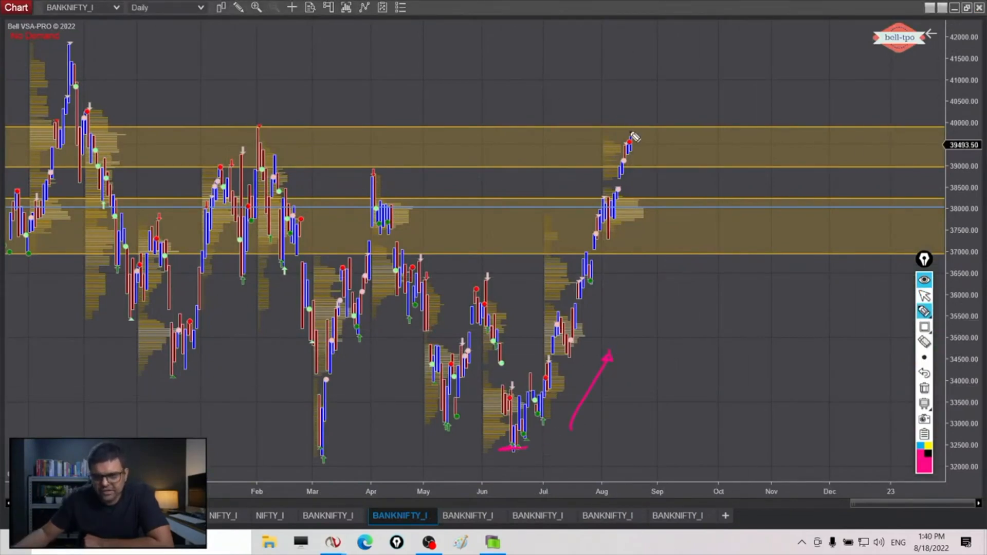
{"action": "mouse_move", "coordinate": [535, 430]}
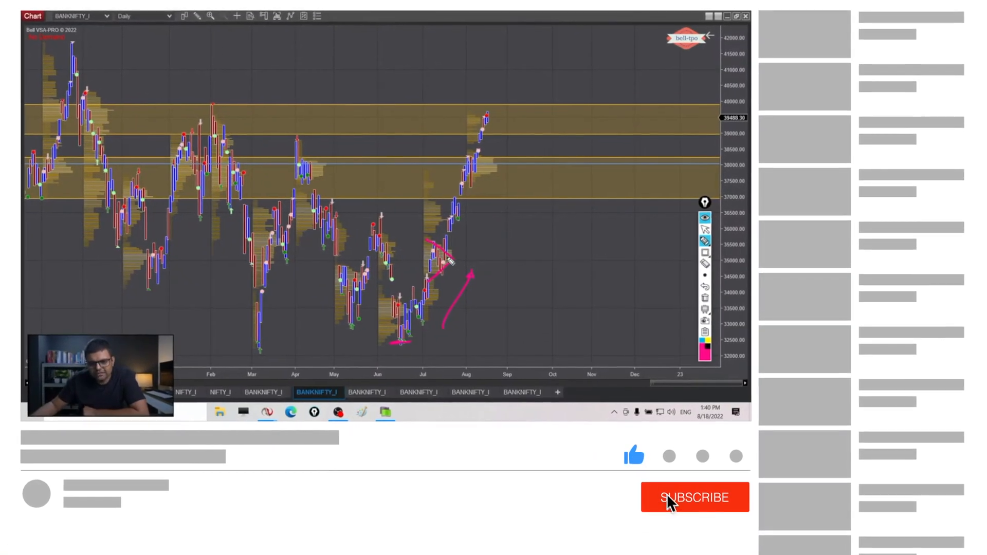
{"action": "left_click", "coordinate": [694, 497]}
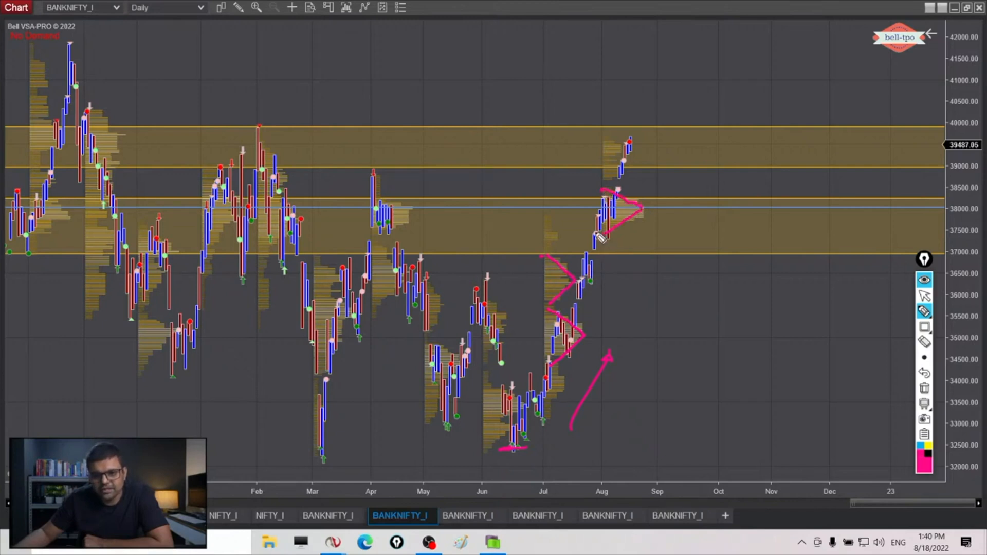
{"action": "mouse_move", "coordinate": [608, 198]}
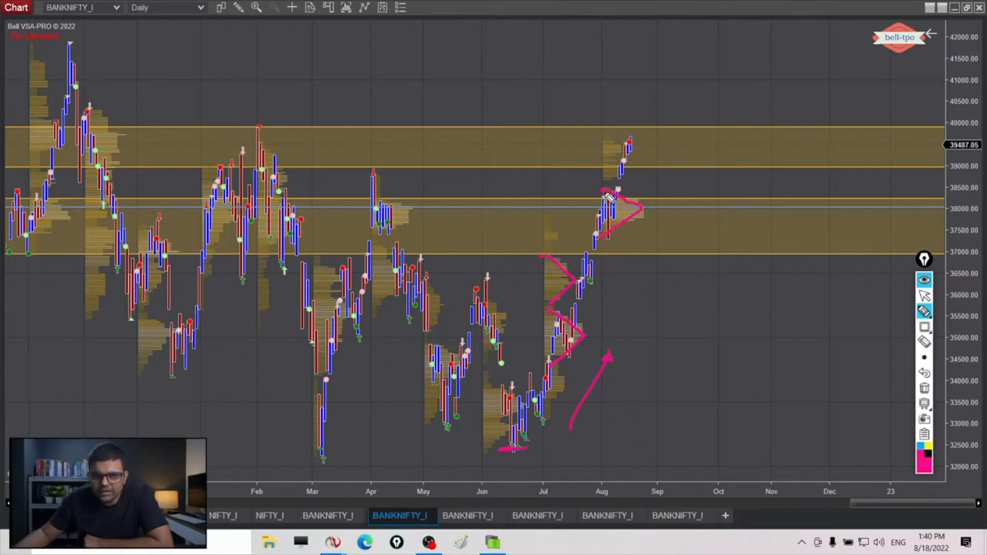
{"action": "mouse_move", "coordinate": [390, 233]}
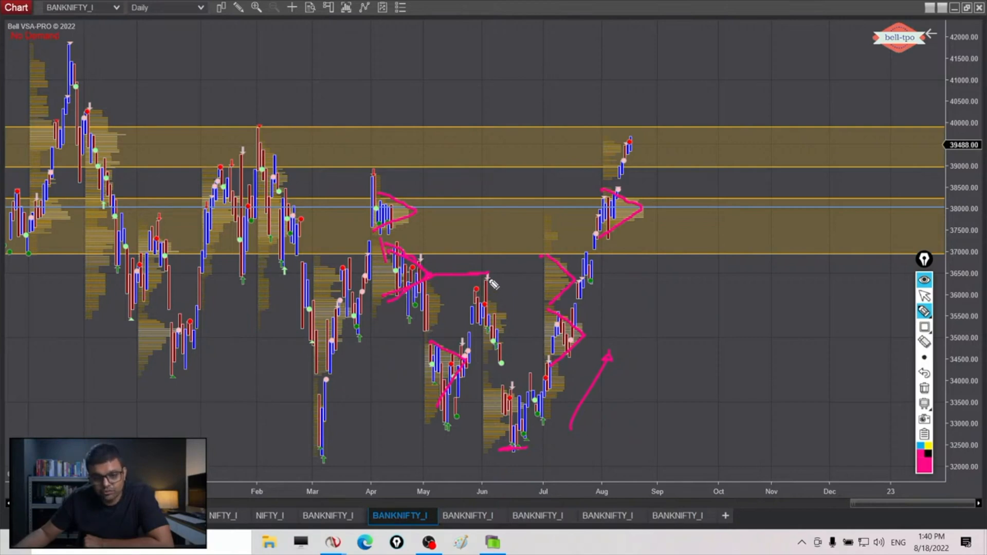
{"action": "mouse_move", "coordinate": [497, 307]}
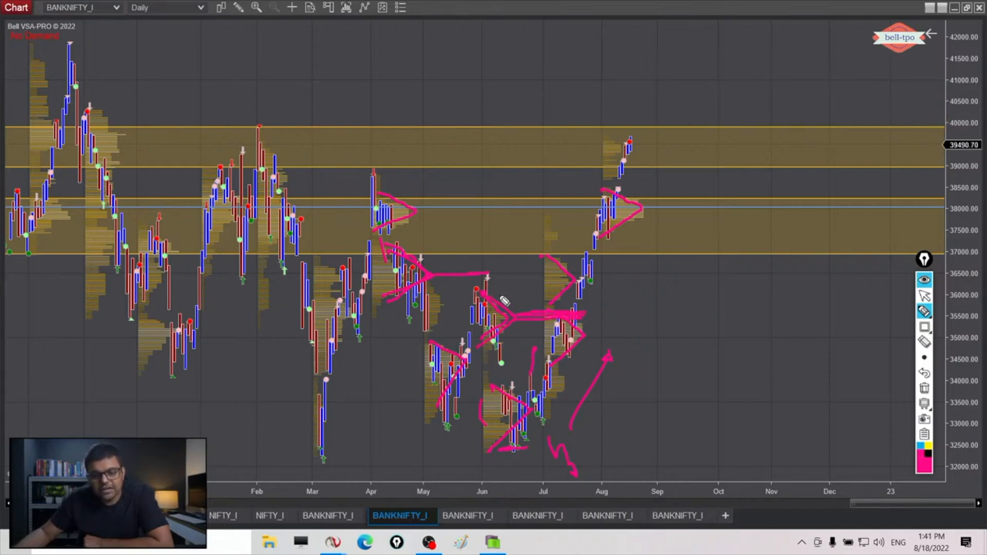
{"action": "mouse_move", "coordinate": [598, 223]}
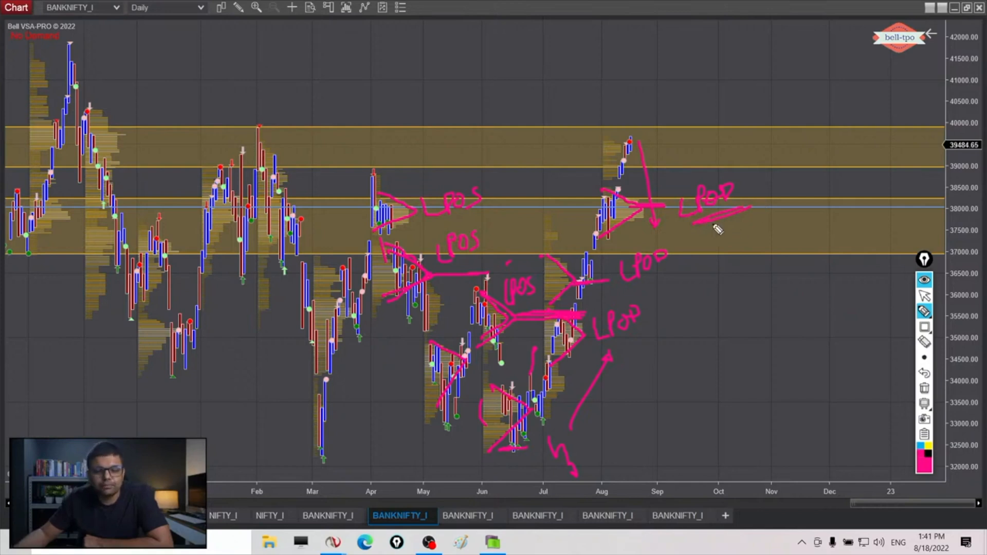
- Switch to the BANKNIFTY_I 30 Minute market profile chart
{"action": "left_click", "coordinate": [164, 7]}
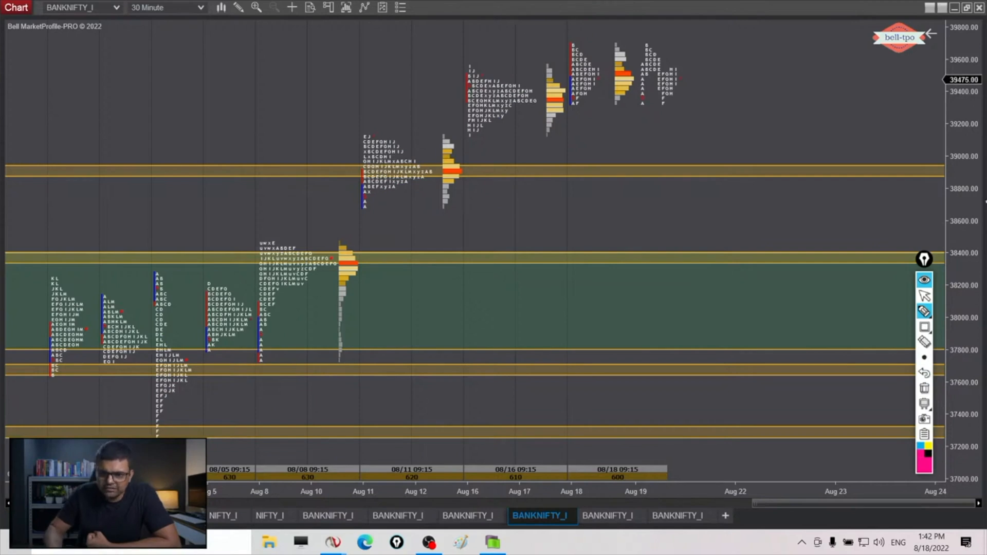
- Scroll the 30-minute chart back to bring the late-May profiles into view
{"action": "left_click_drag", "start_coordinate": [465, 39], "coordinate": [919, 143]}
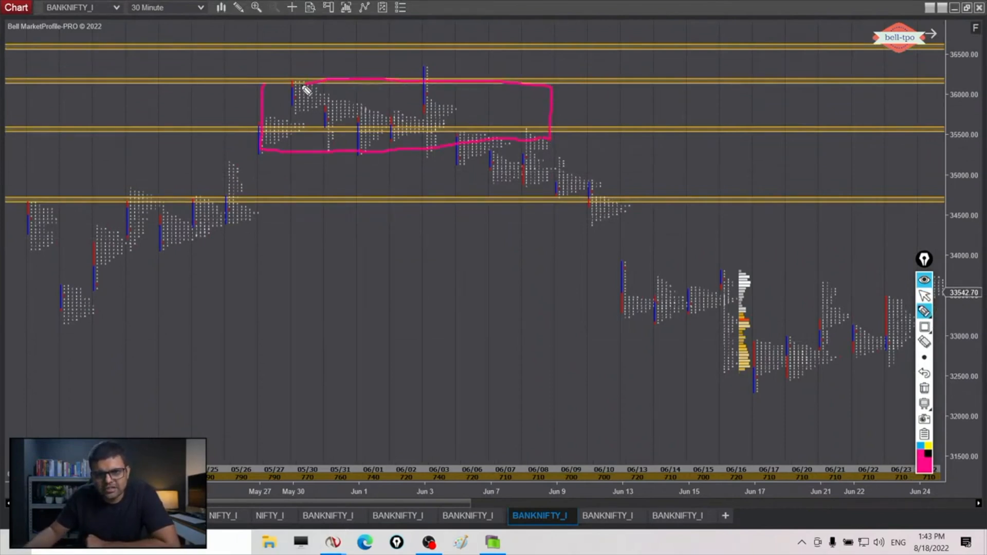
- Draw pink breakdown arrows and LPOS boxes below the May box, then outline the Jun 13–15 profiles near 33500
{"action": "left_click_drag", "start_coordinate": [488, 160], "coordinate": [598, 190]}
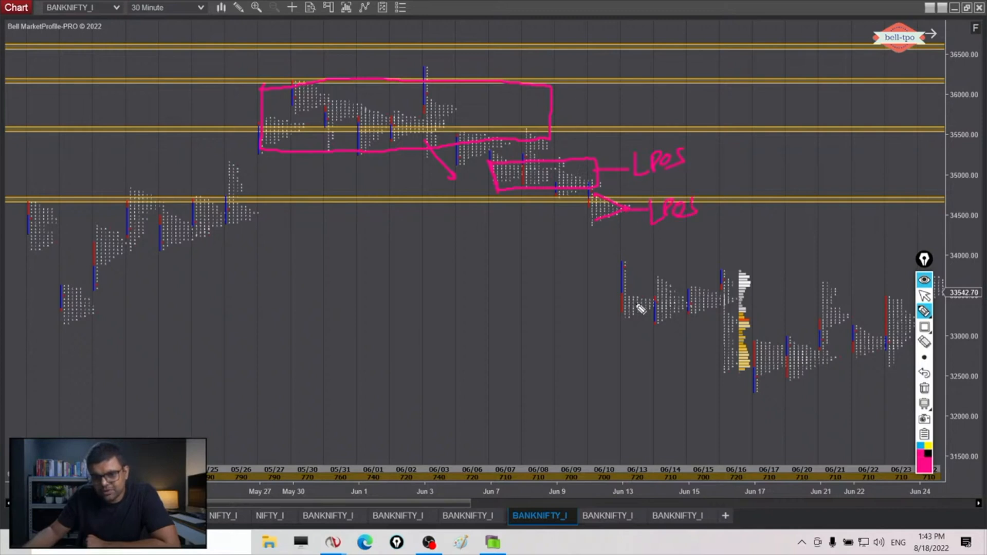
{"action": "left_click_drag", "start_coordinate": [620, 274], "coordinate": [746, 321]}
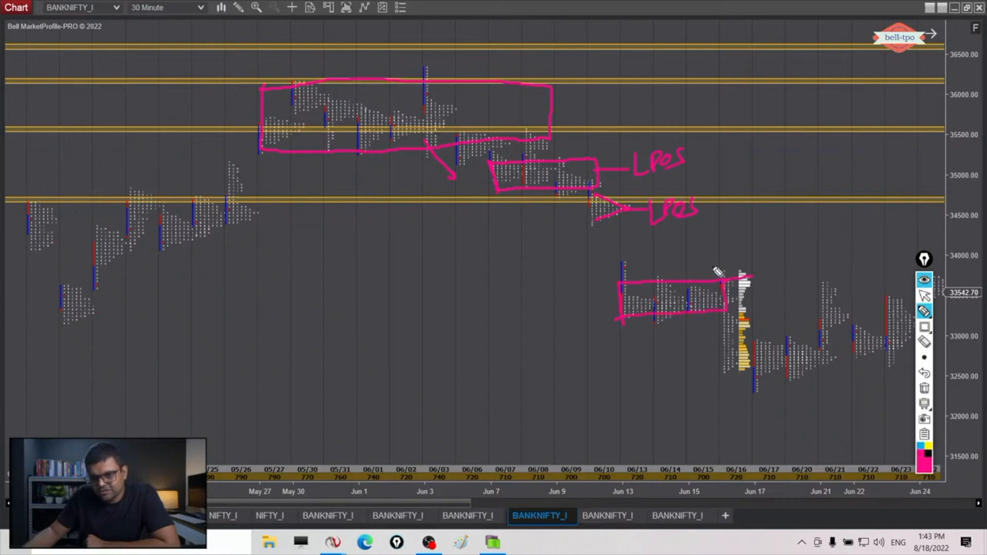
{"action": "left_click_drag", "start_coordinate": [742, 276], "coordinate": [792, 258]}
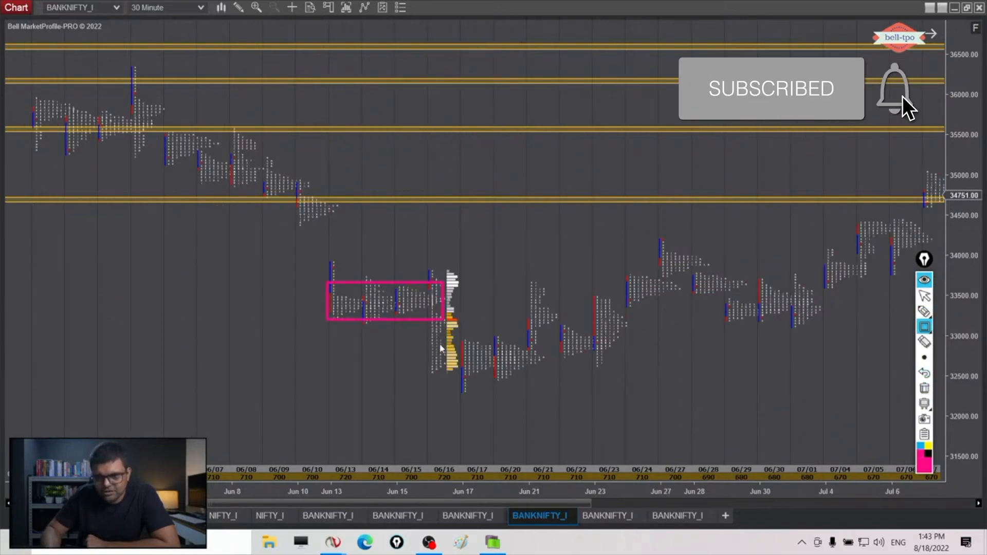
- Box the Jun 16–22 profiles near 32500–33000, add a pink arrow, support line to early July and zigzag to Jul 6
{"action": "left_click_drag", "start_coordinate": [434, 342], "coordinate": [595, 388]}
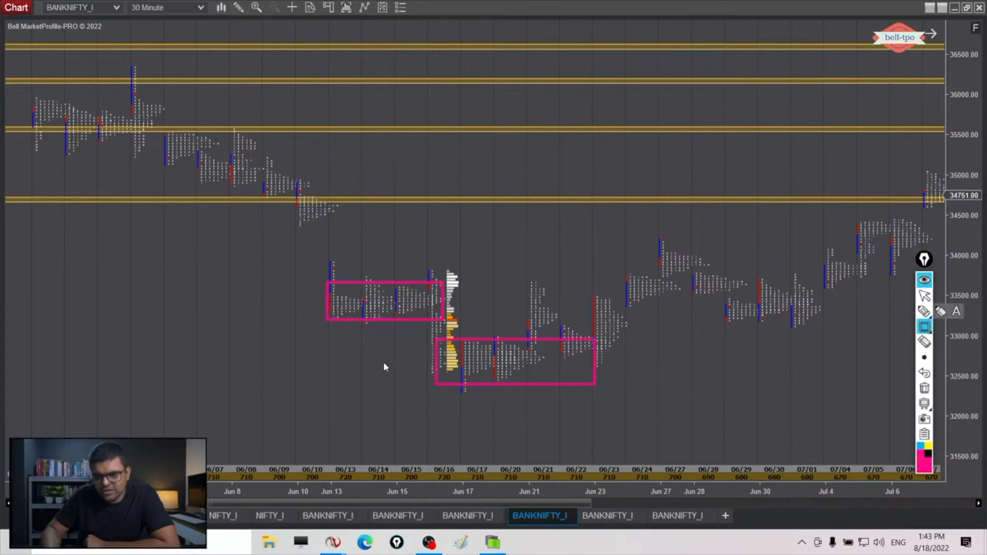
{"action": "mouse_move", "coordinate": [426, 339]}
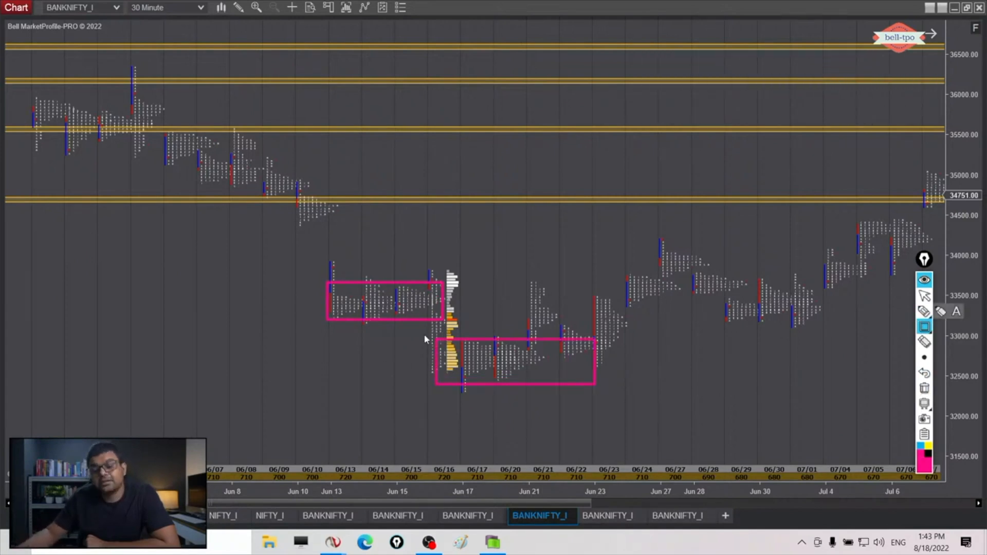
{"action": "mouse_move", "coordinate": [495, 299]}
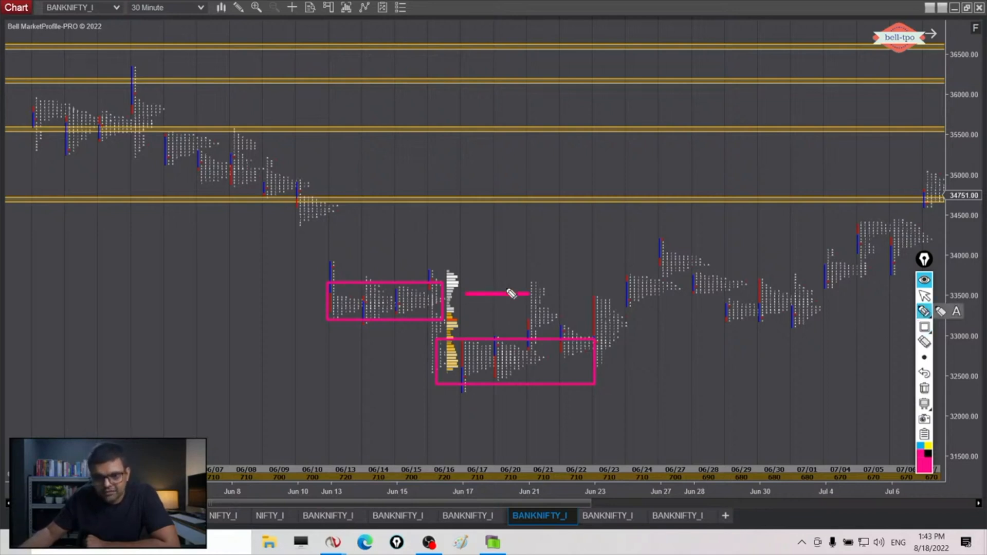
{"action": "left_click_drag", "start_coordinate": [548, 290], "coordinate": [573, 350]}
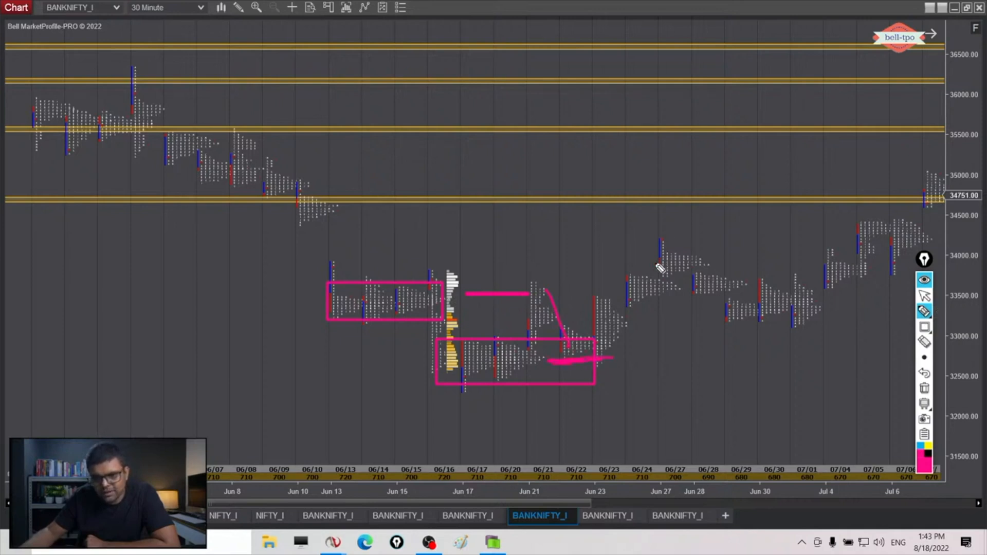
{"action": "left_click_drag", "start_coordinate": [649, 264], "coordinate": [700, 273]}
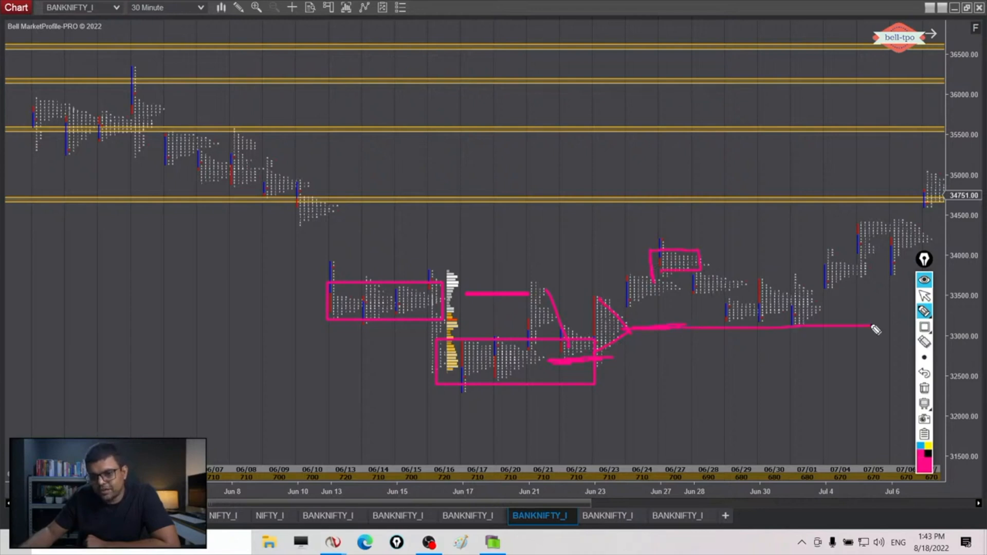
{"action": "left_click_drag", "start_coordinate": [712, 270], "coordinate": [901, 220]}
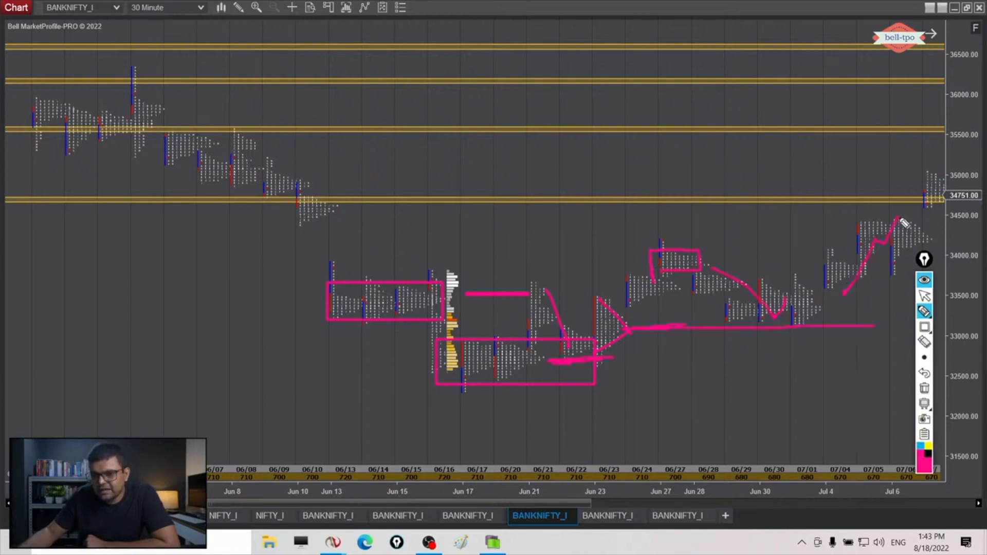